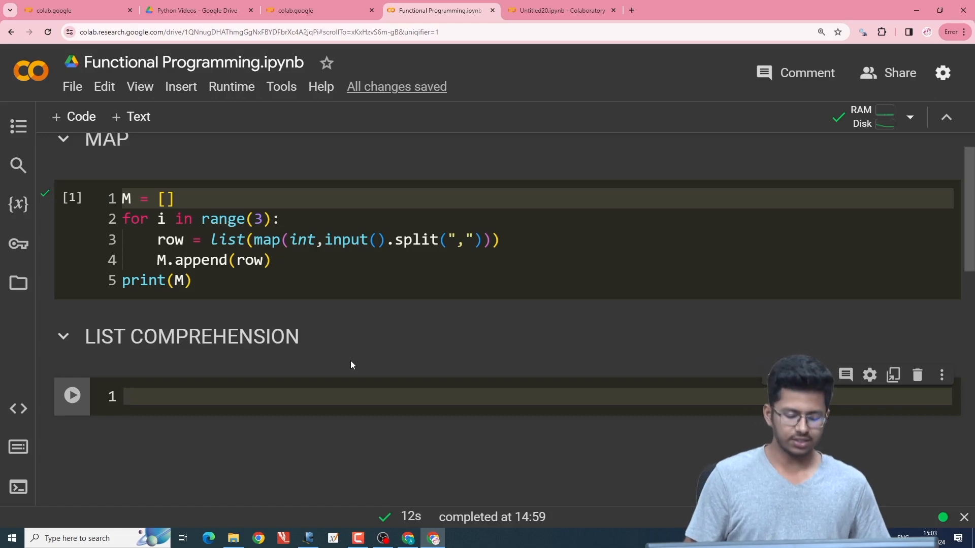
Start M = [] with an outer for i in range(3) loop creating row = [].
text(M = [])
text(for)
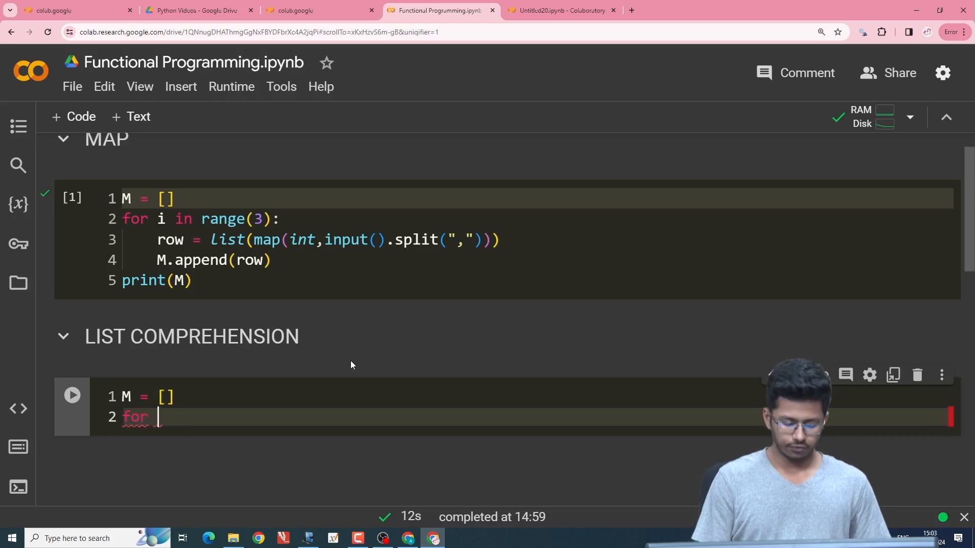
text(i in range(3):)
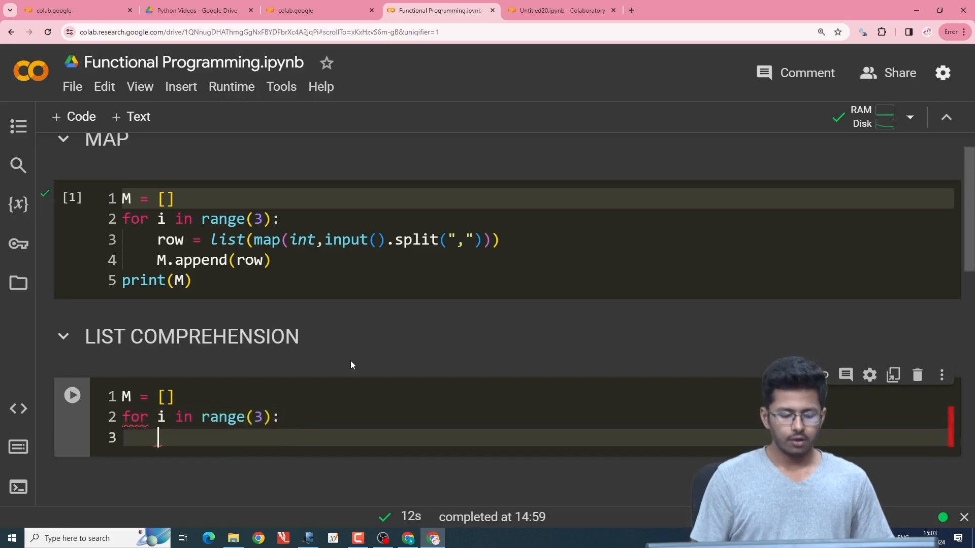
text(row = [)
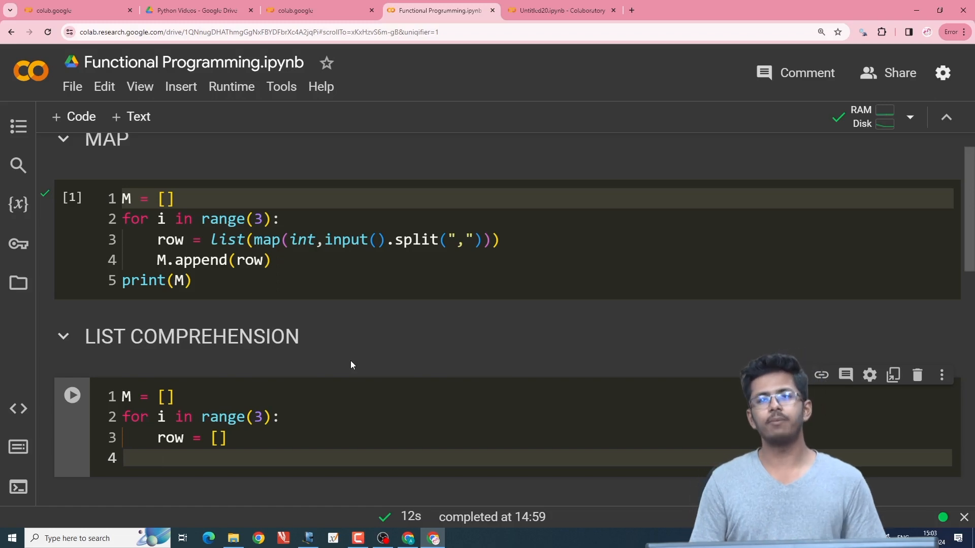
Add an inner for j in range(3) loop appending 0, then M.append(row).
text(for)
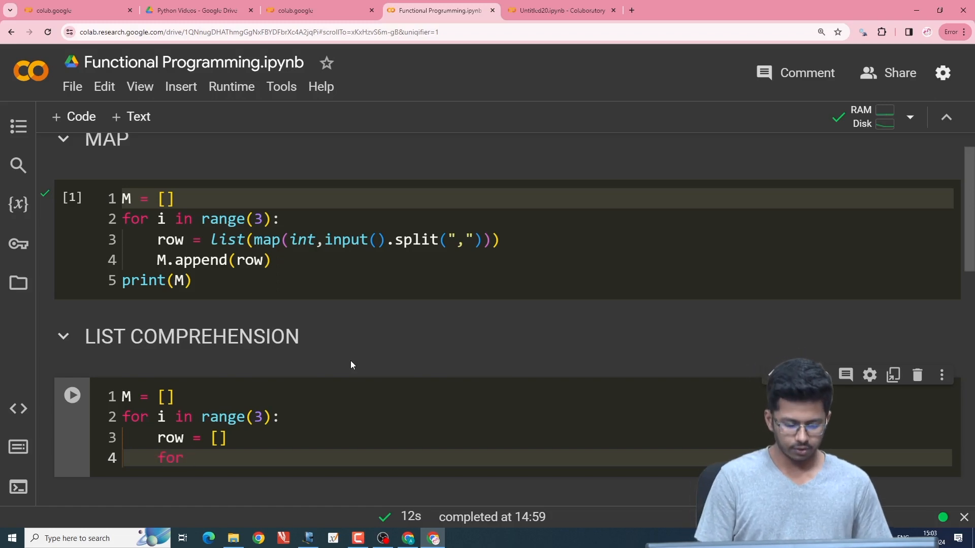
text(j in rang)
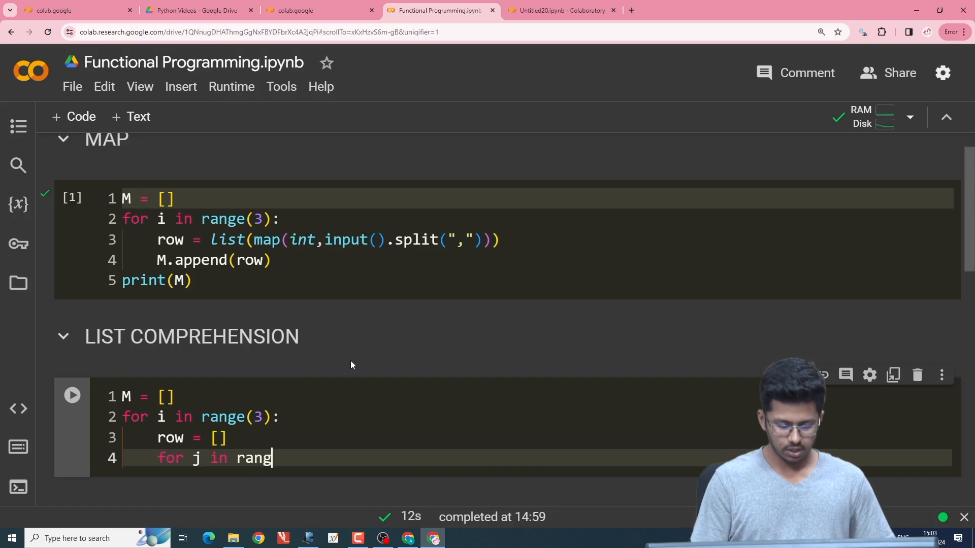
text(e(3):)
text(row.append)
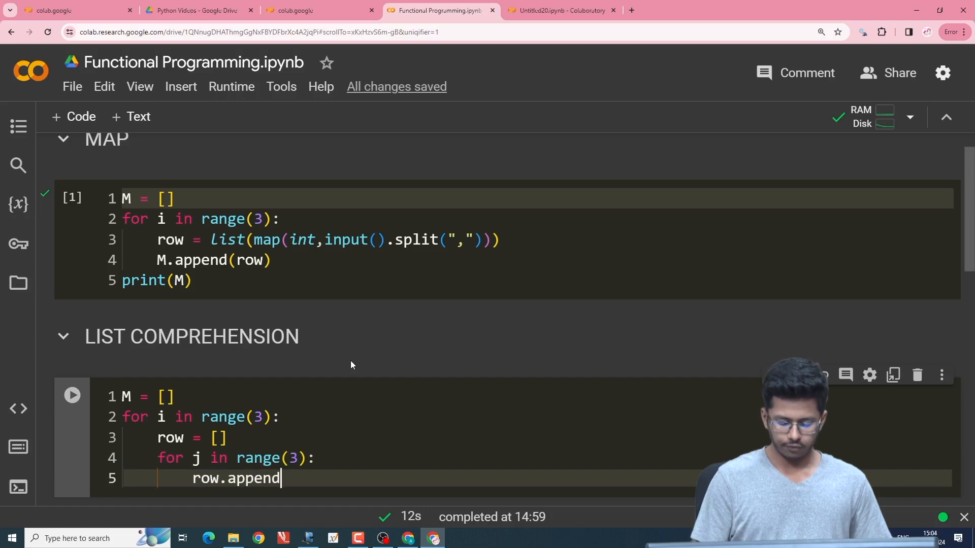
text((0))
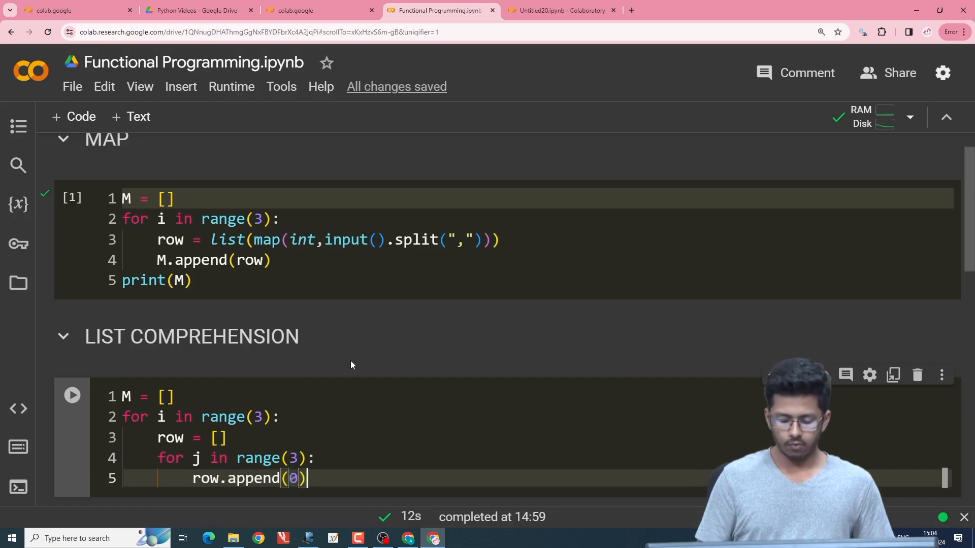
key(Return)
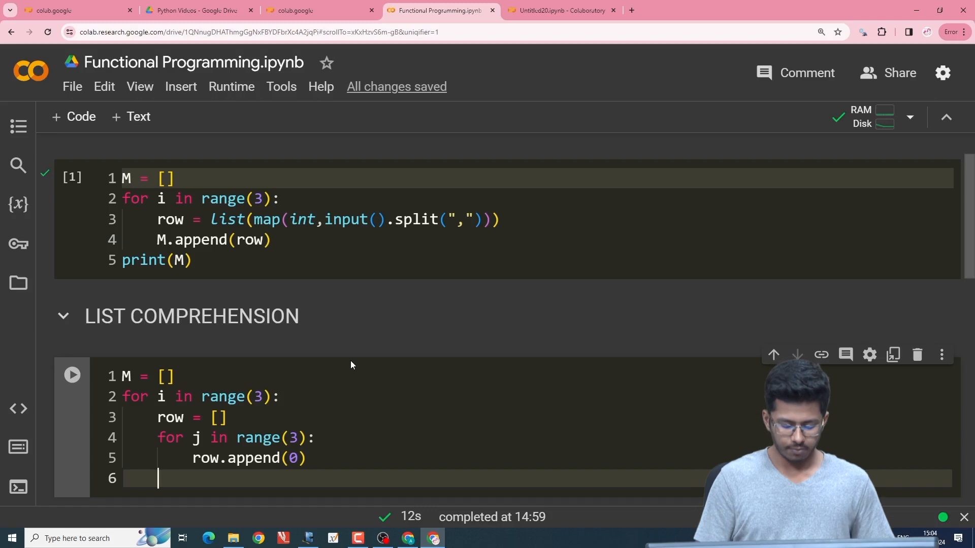
text(M.app)
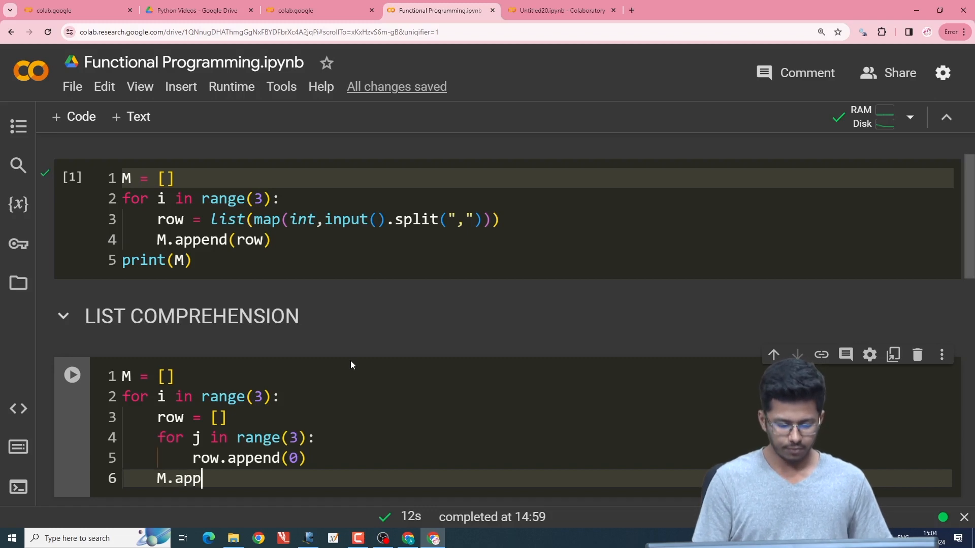
text(end(row))
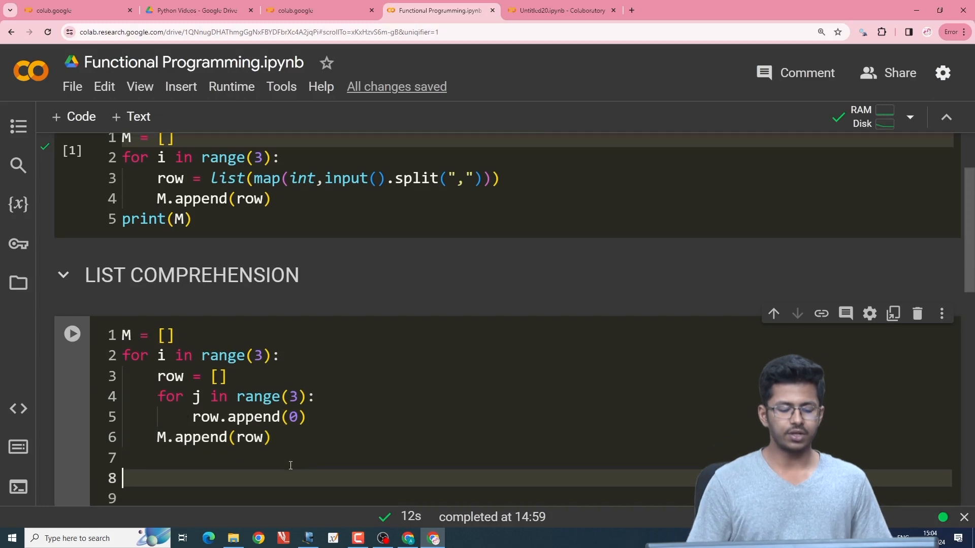
scroll(down, 3)
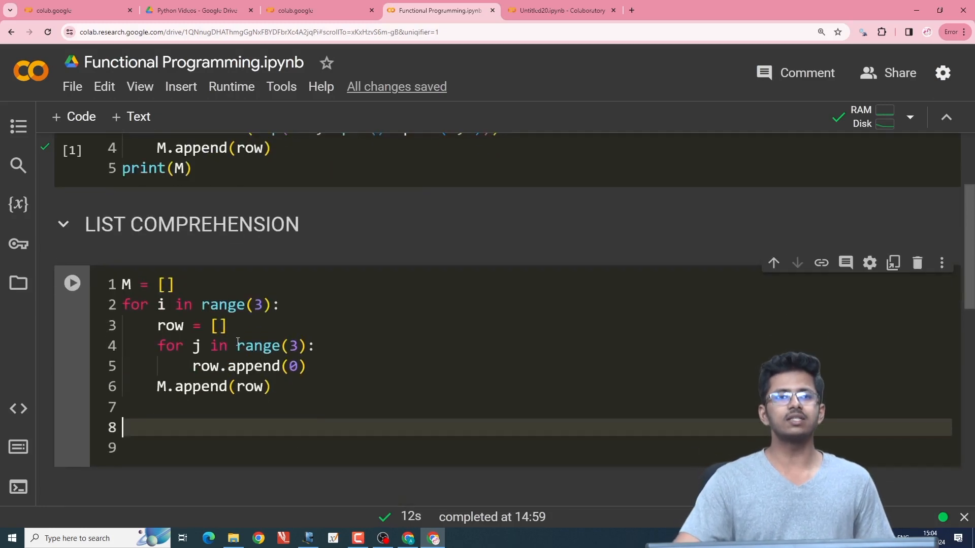
scroll(down, 3)
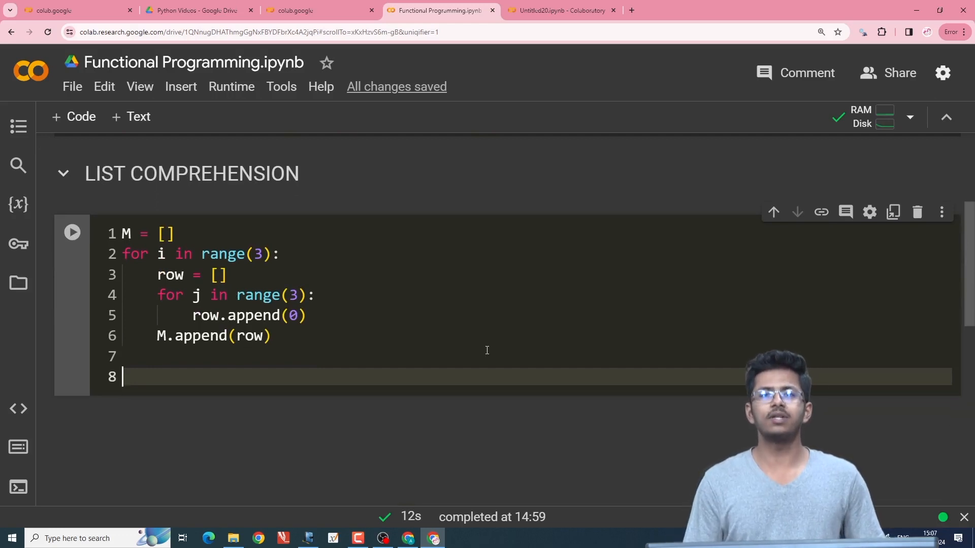
Write L = [i for i in range(10)] below the loops, then delete that line again.
text(L)
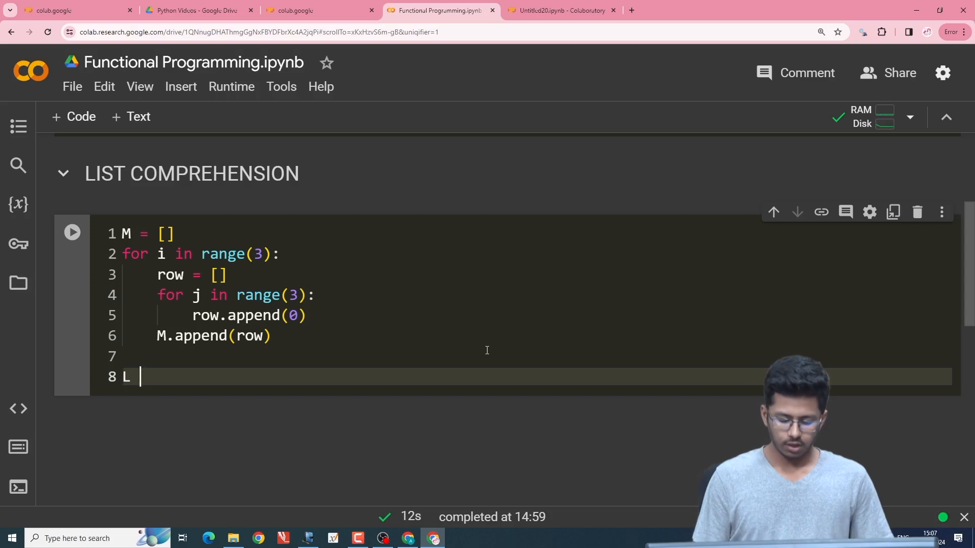
text(= [])
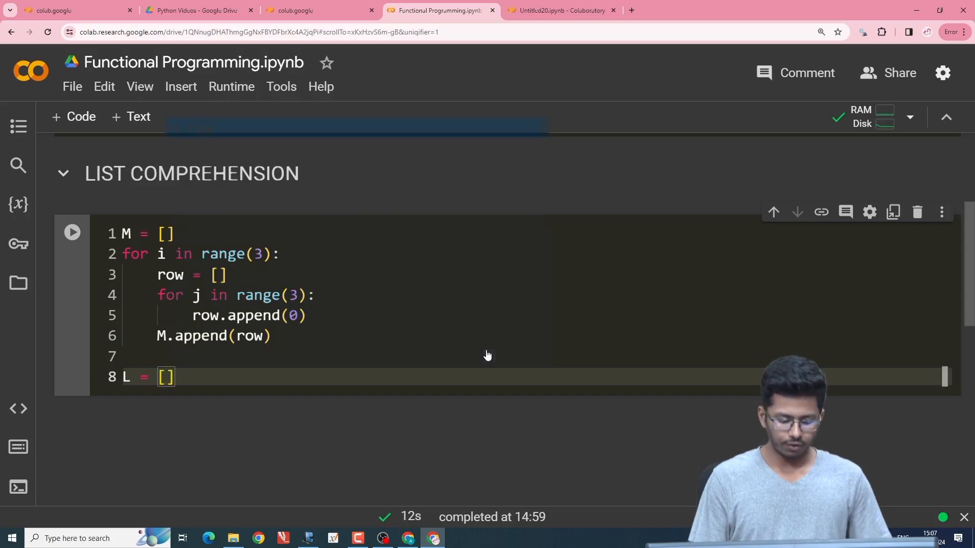
text(i f)
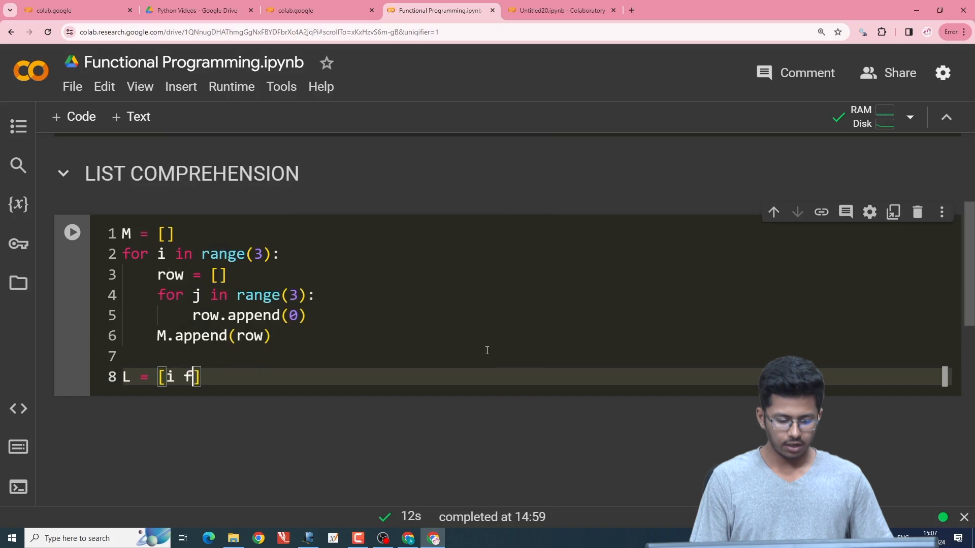
text(or i in)
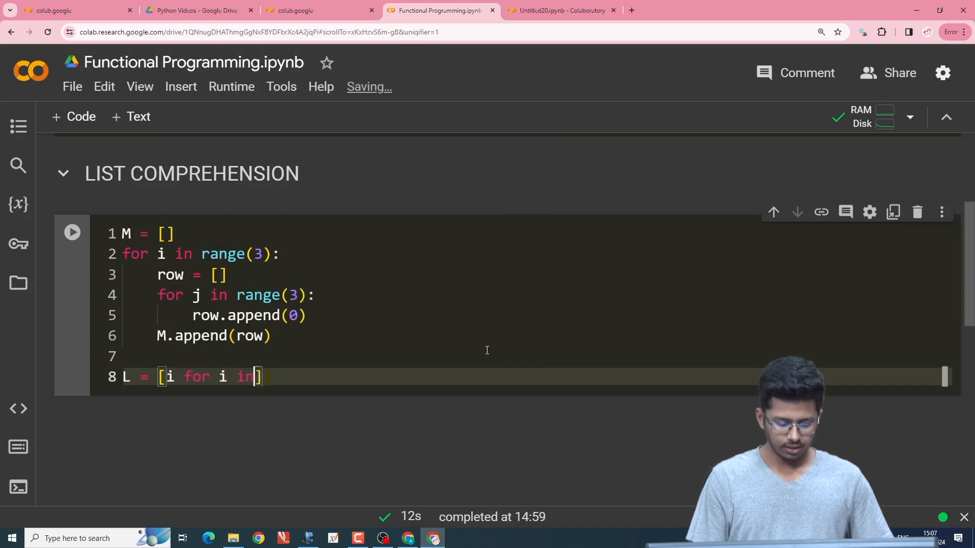
text(range())
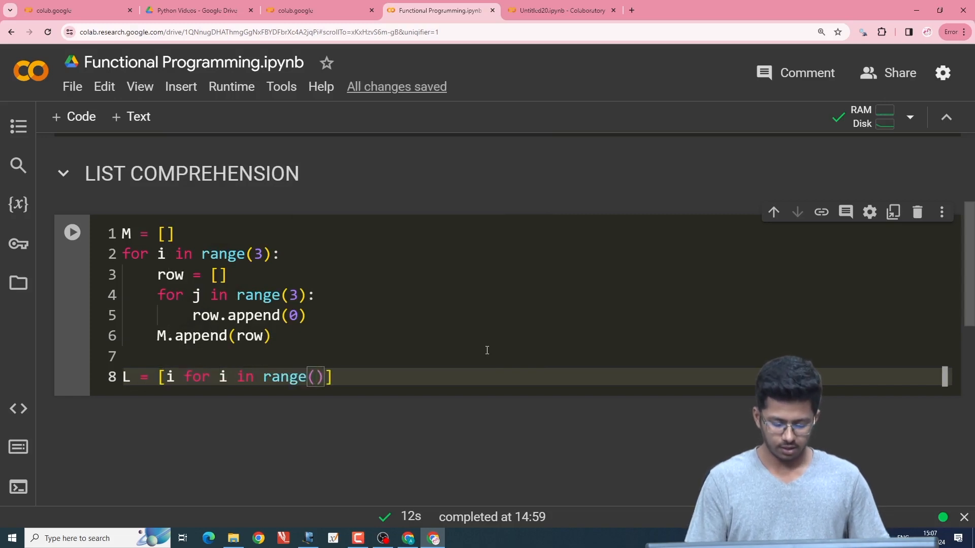
text(10)
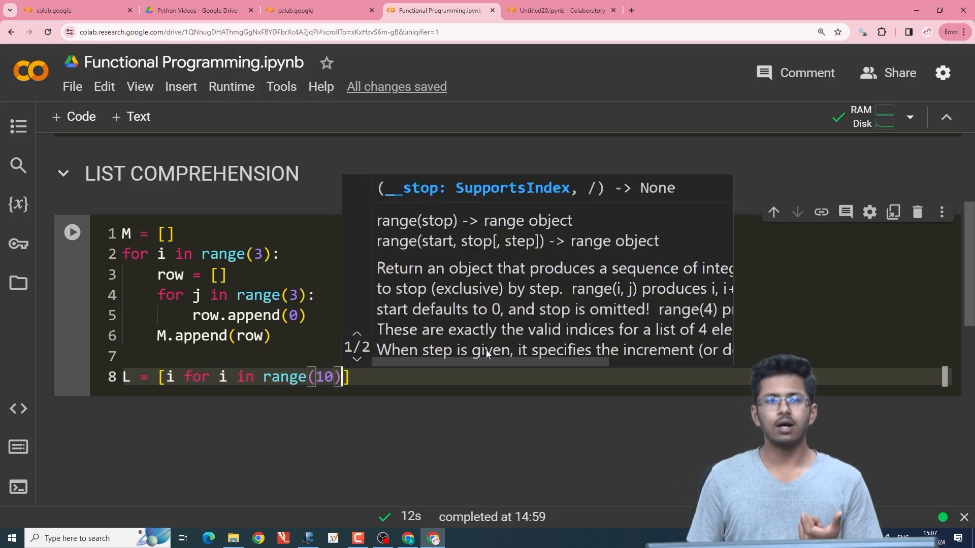
key(Enter)
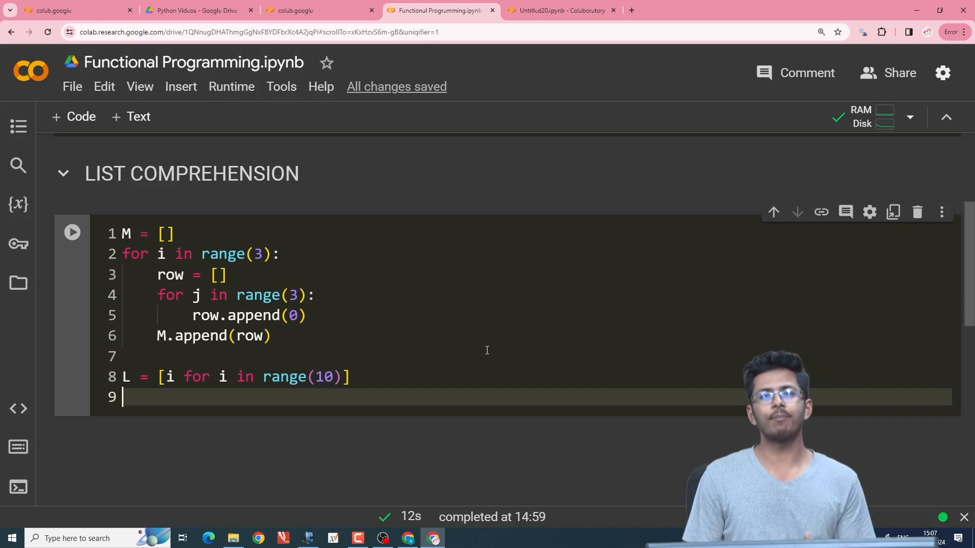
mouse_move(481, 343)
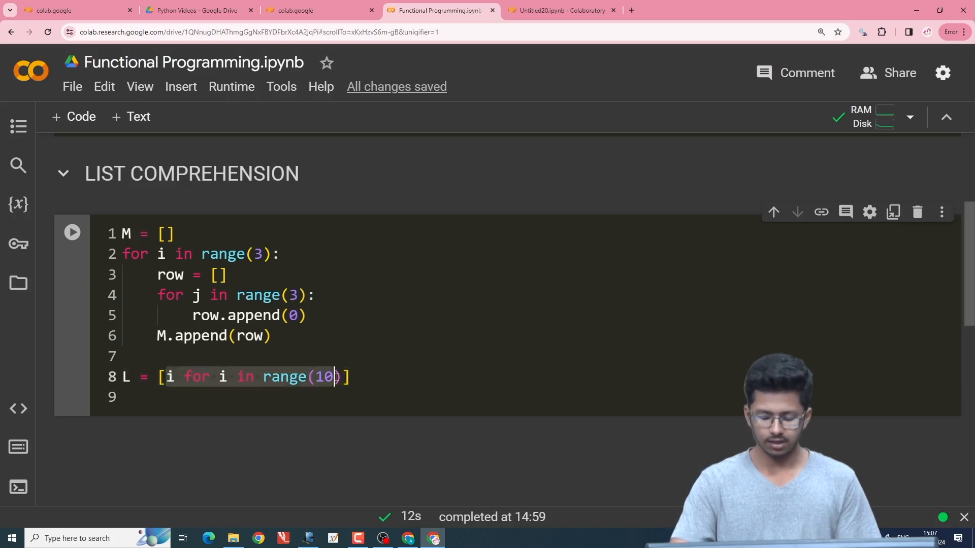
key(Backspace)
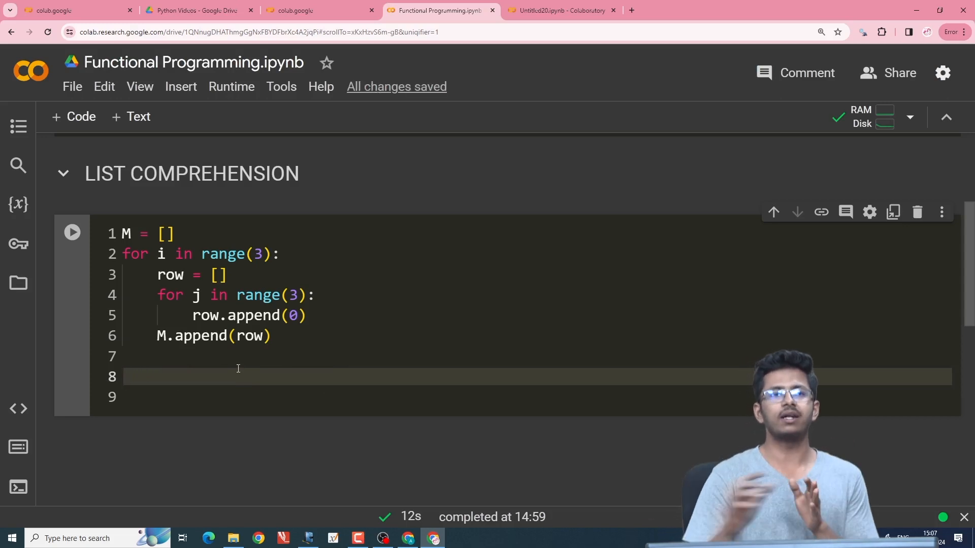
click(273, 336)
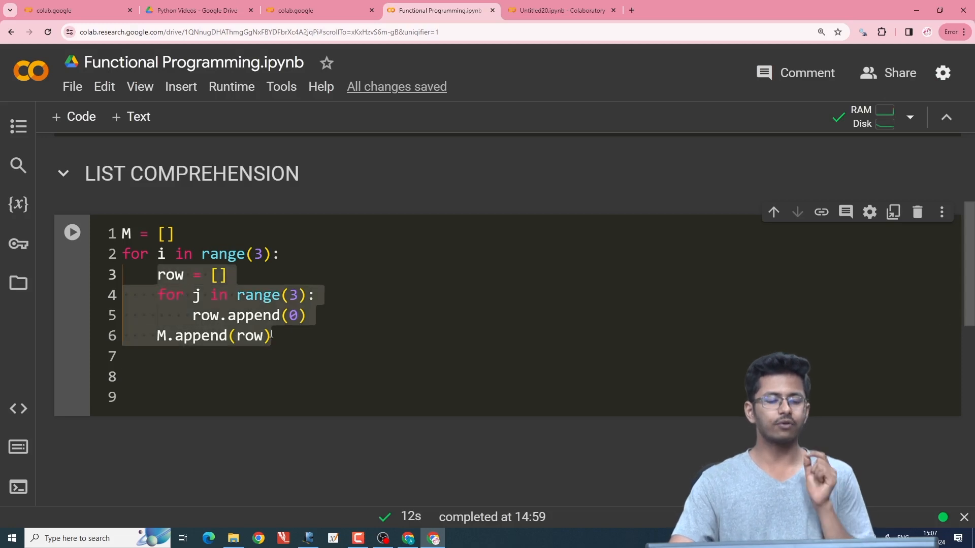
click(276, 377)
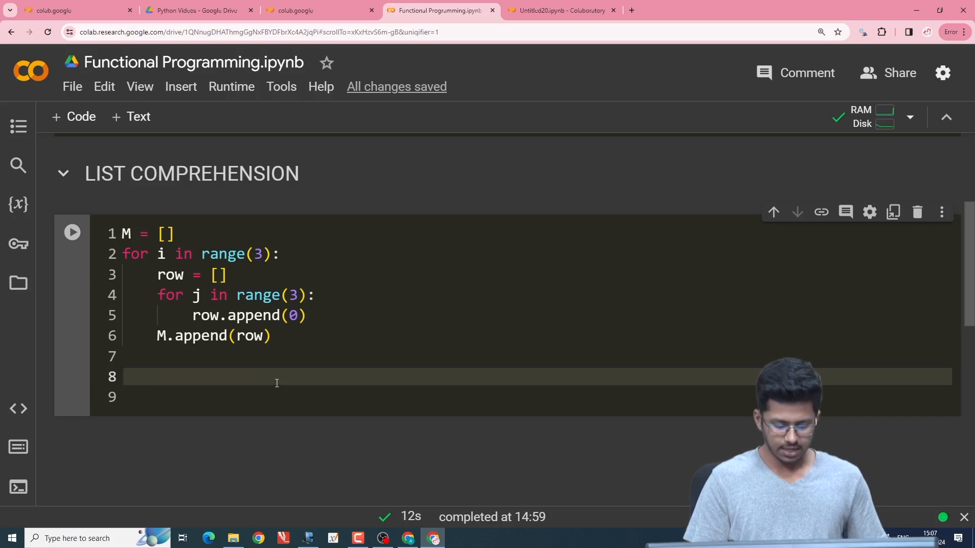
Define Z = [[0 for j in range(3)] for i in range(3)] on line 8.
text(Z = [])
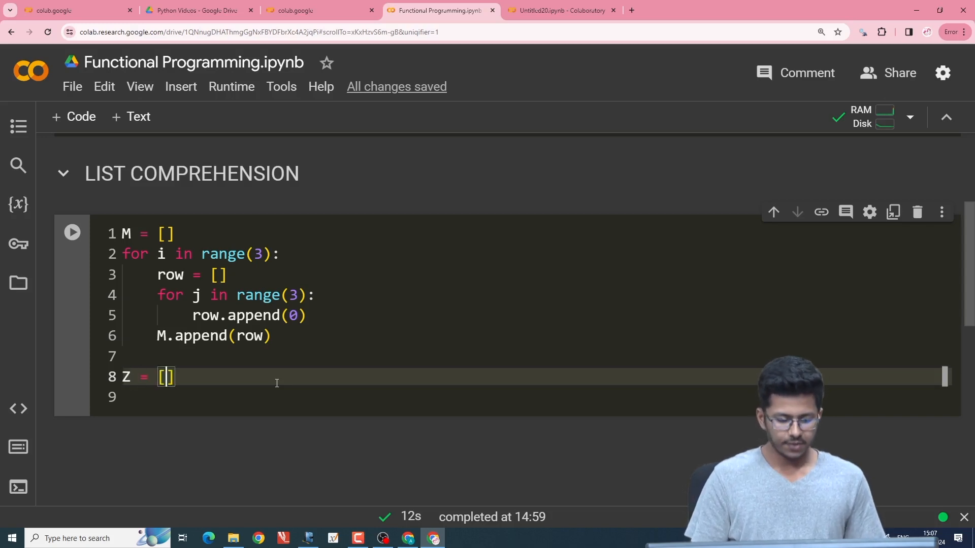
text([])
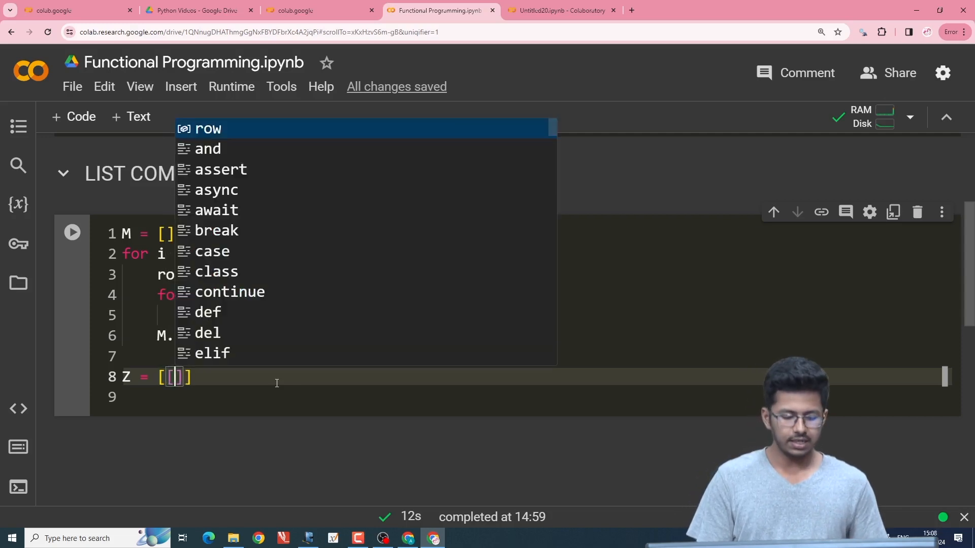
text(0 for j in range()
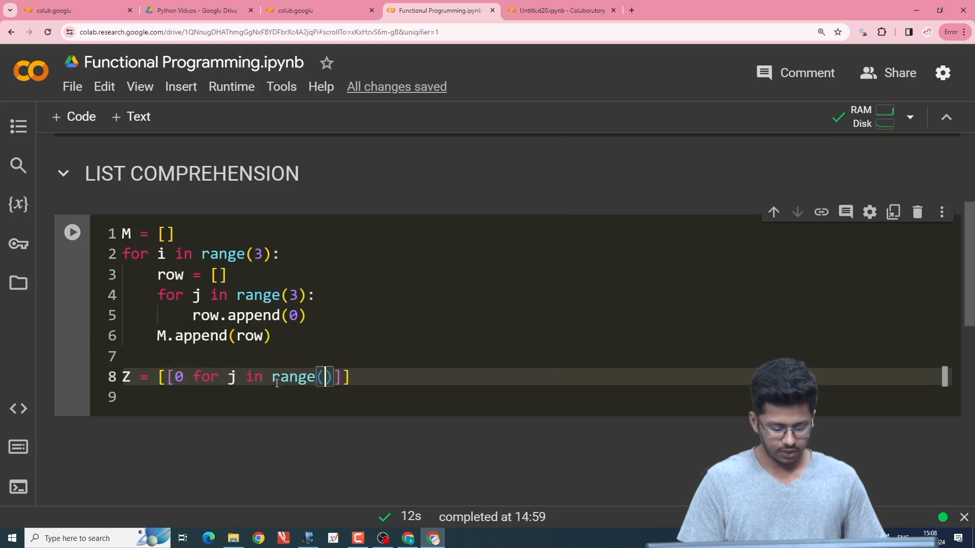
text(3)
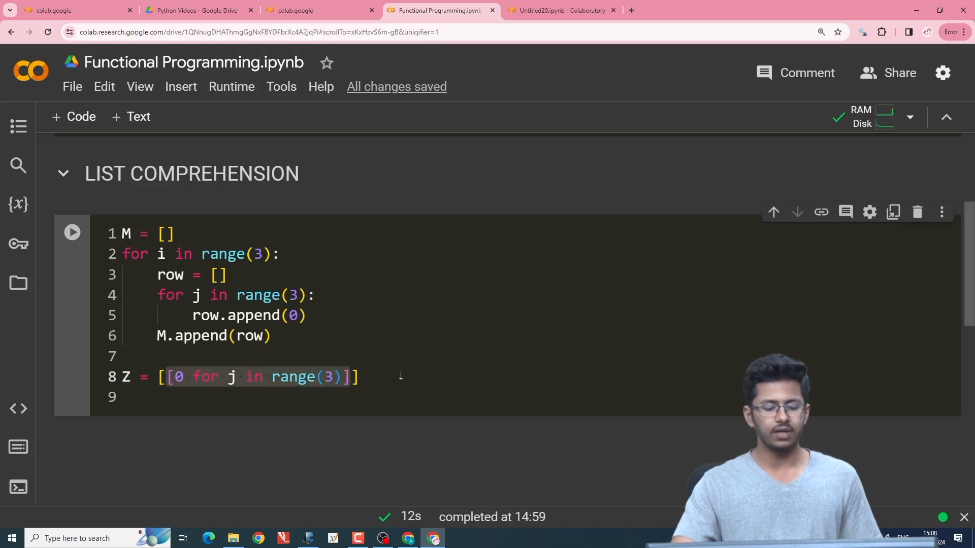
text(])
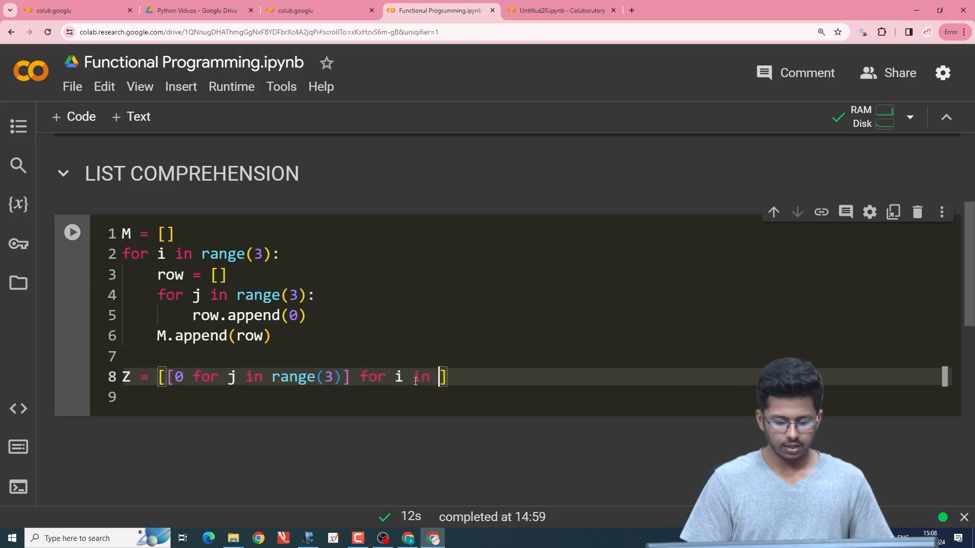
text(range())
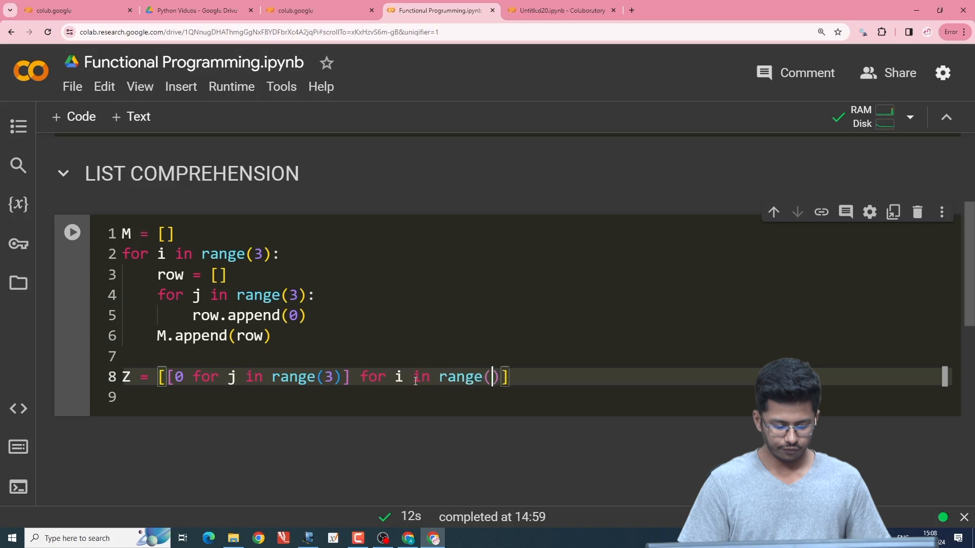
text(3)
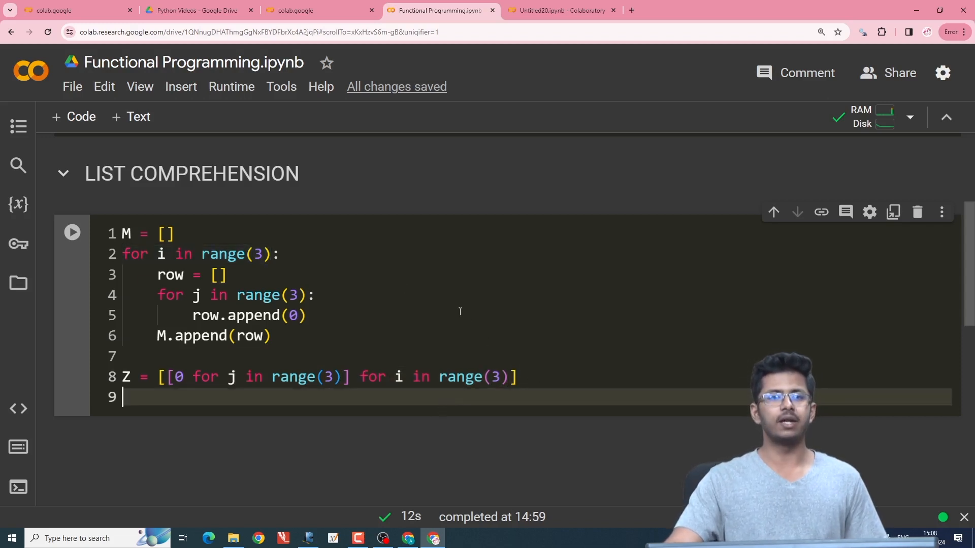
Add print(Z) and run the cell to output [[0, 0, 0], [0, 0, 0], [0, 0, 0]].
text(p)
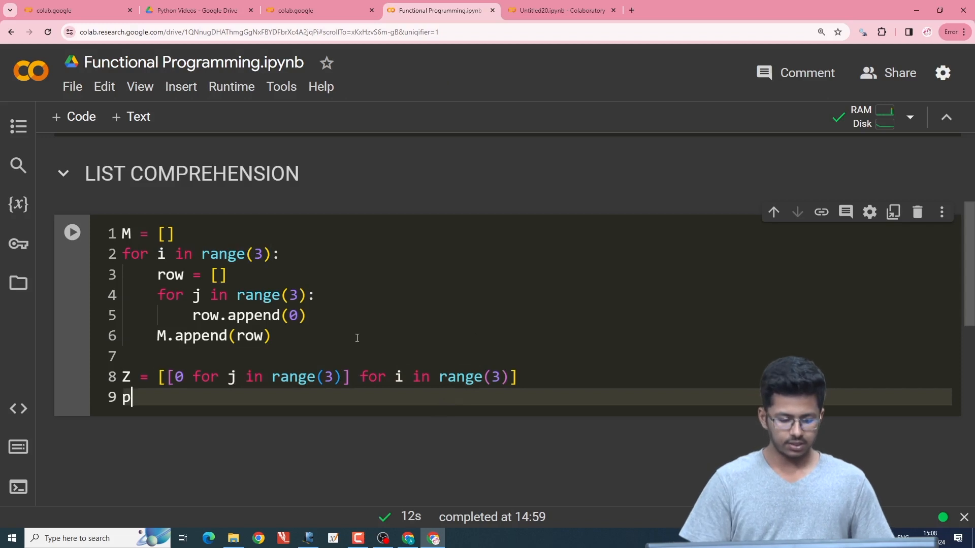
text(r)
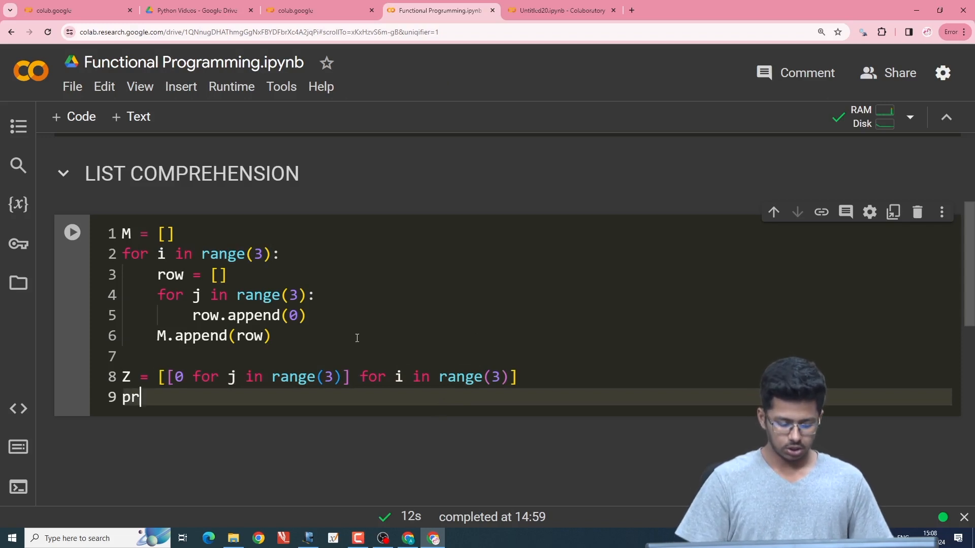
text(int(Z))
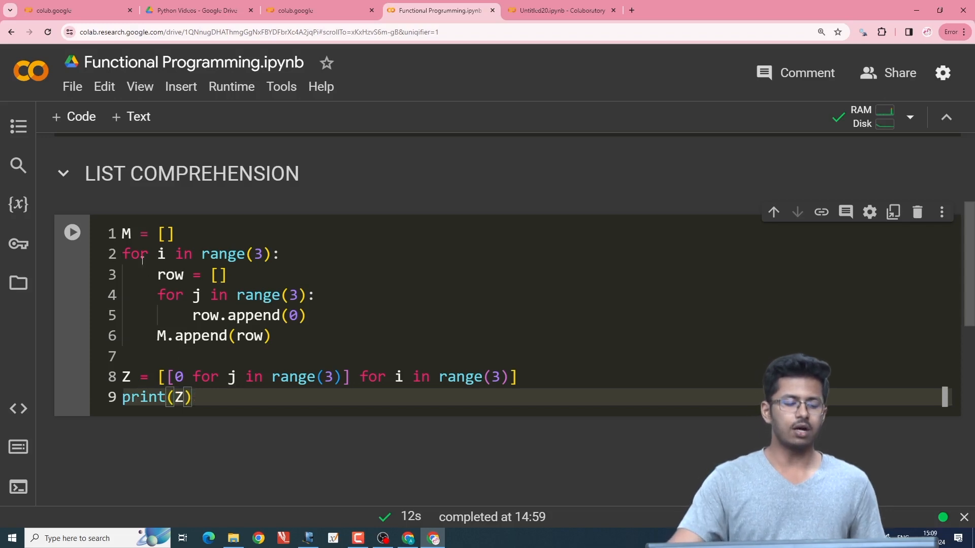
click(71, 231)
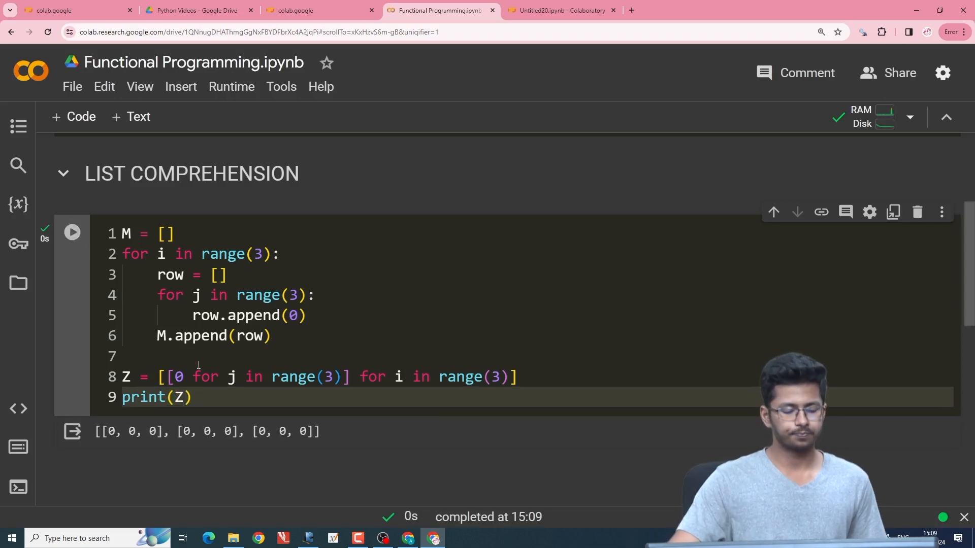